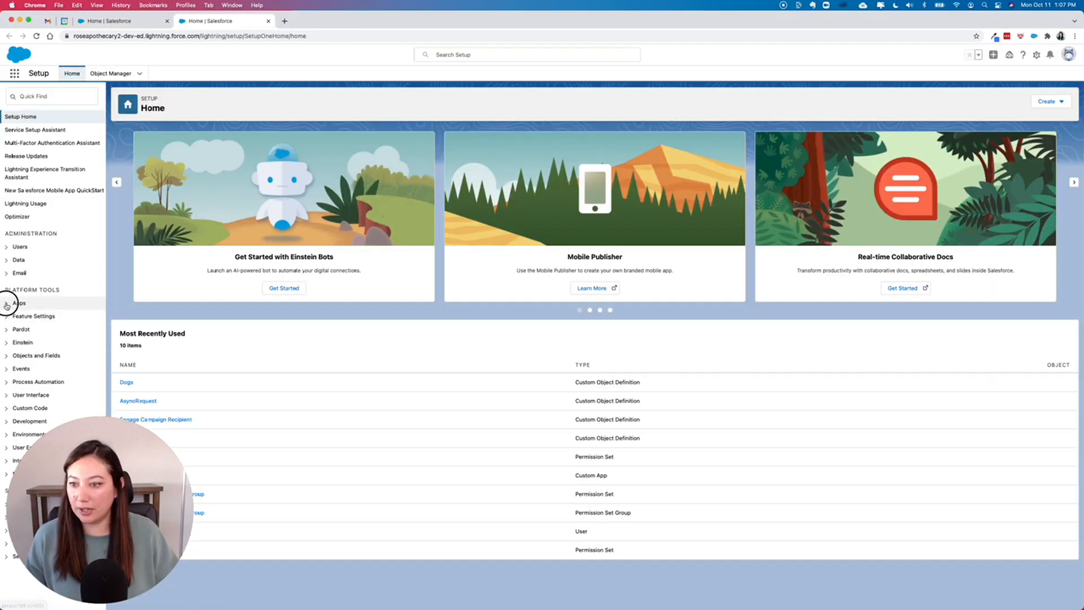
Reach App Manager under Setup's Apps section and show the Sales app's row actions.
left_click(38, 316)
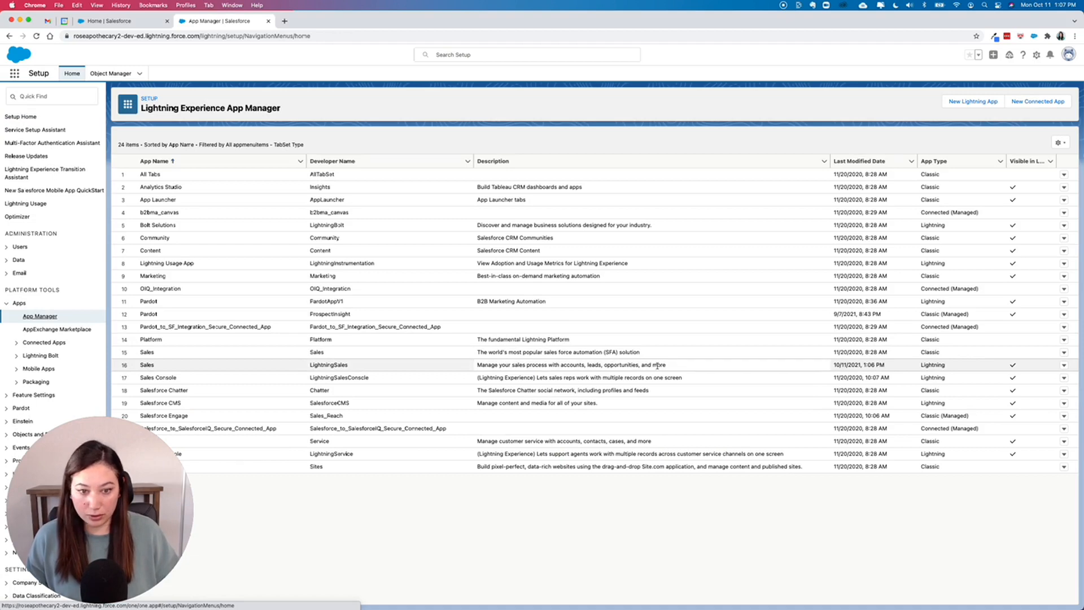
left_click(1064, 365)
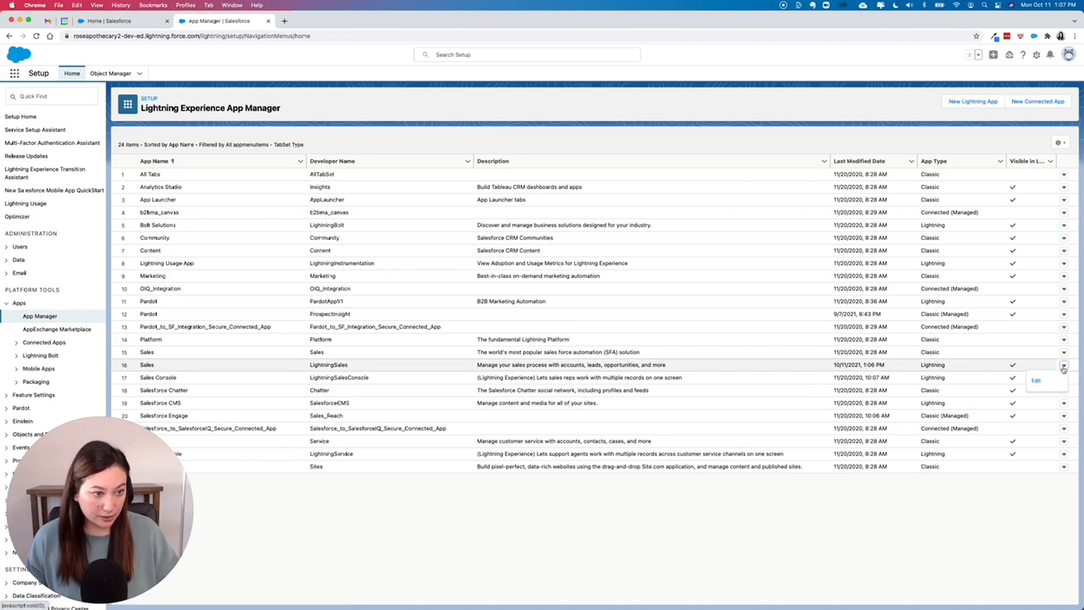
left_click(1036, 380)
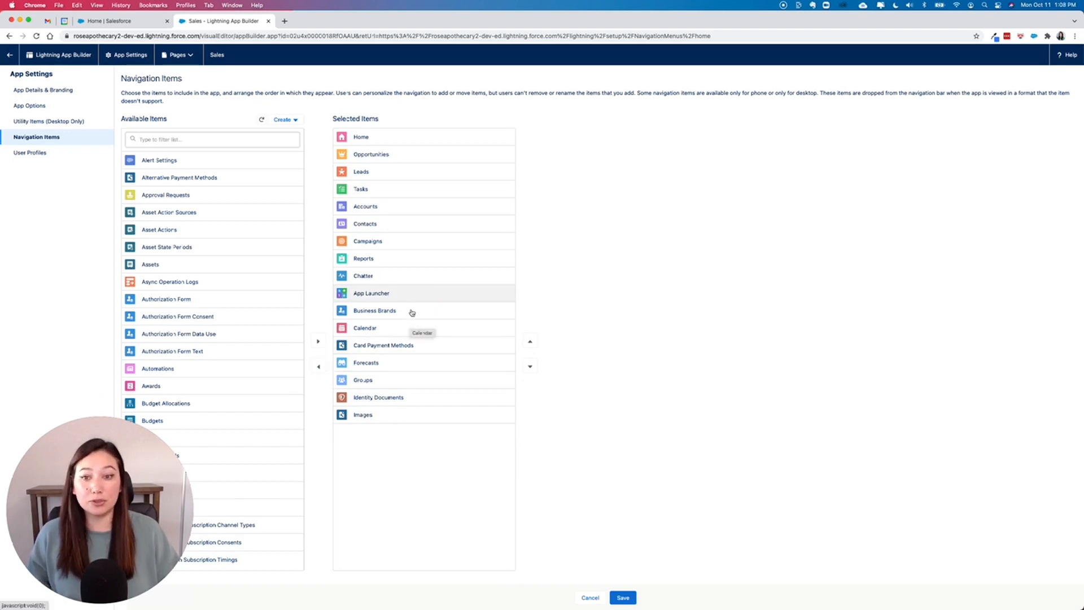
mouse_move(395, 420)
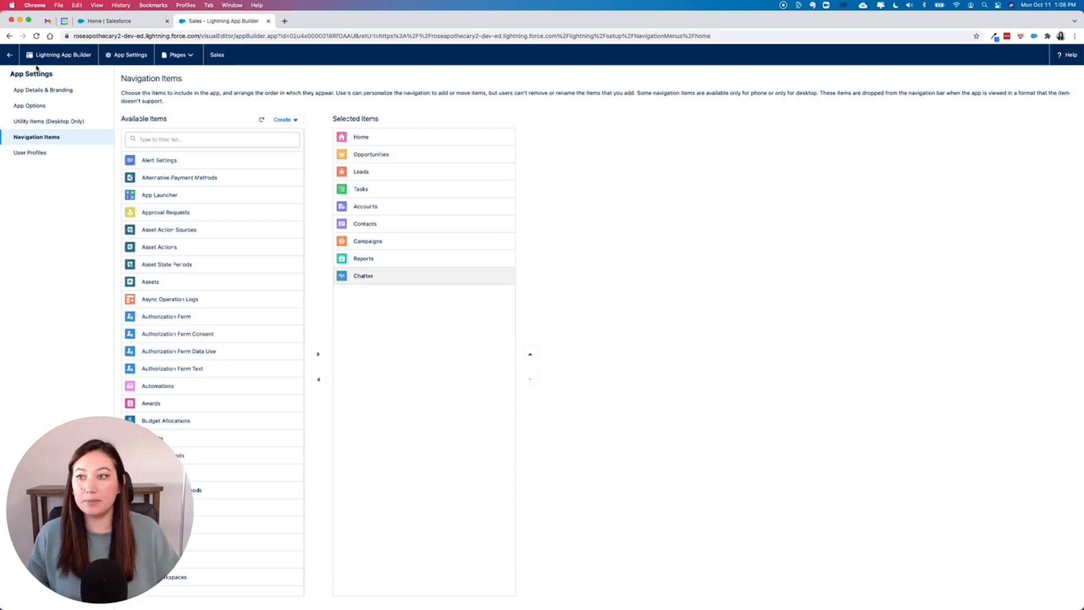
Leave the app builder and return to the Setup browser tab.
left_click(117, 20)
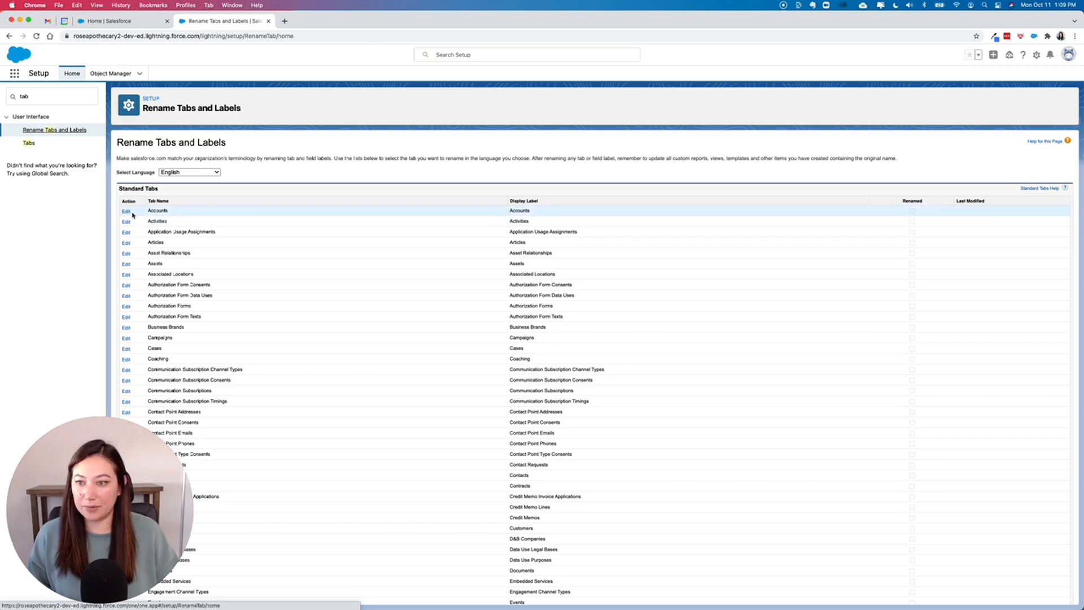
Relabel Accounts as 'Amazing Company' / 'Amazing Companies' and save.
left_click(125, 211)
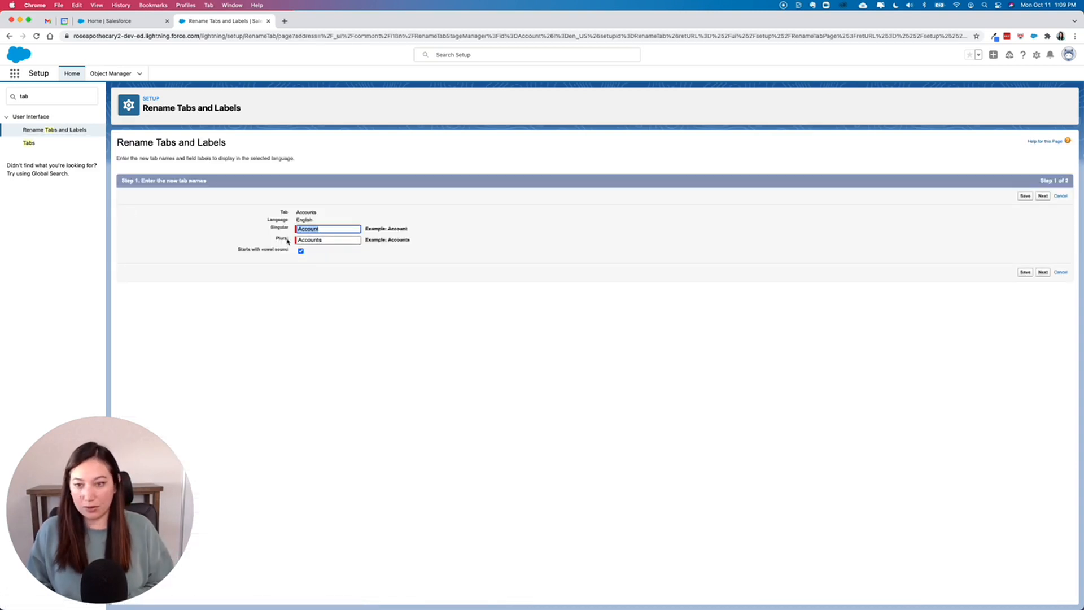
type("Amazing Company")
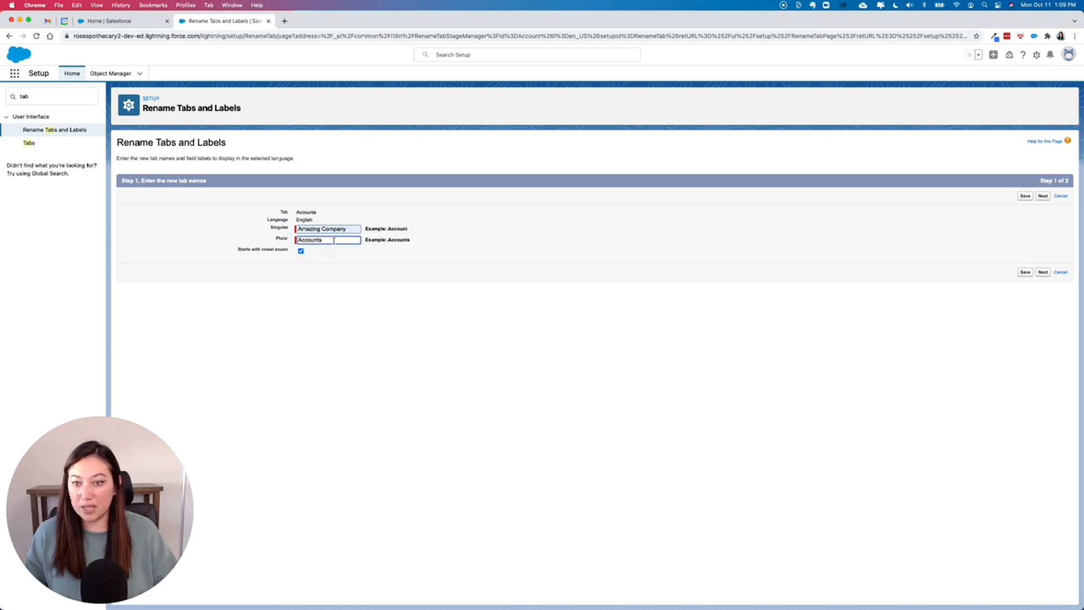
type("Amazing Companies")
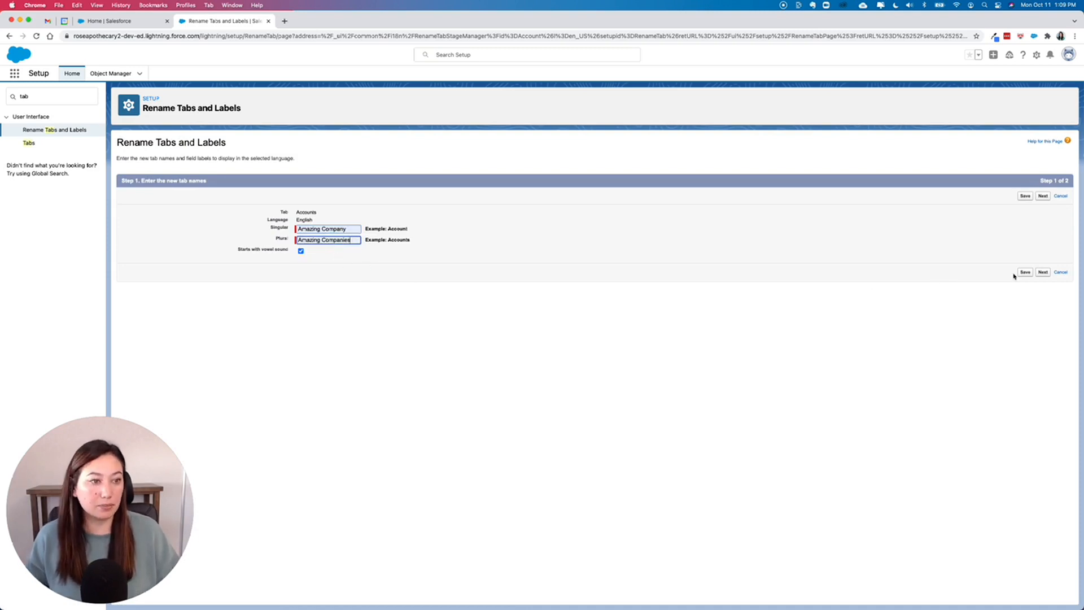
left_click(1043, 196)
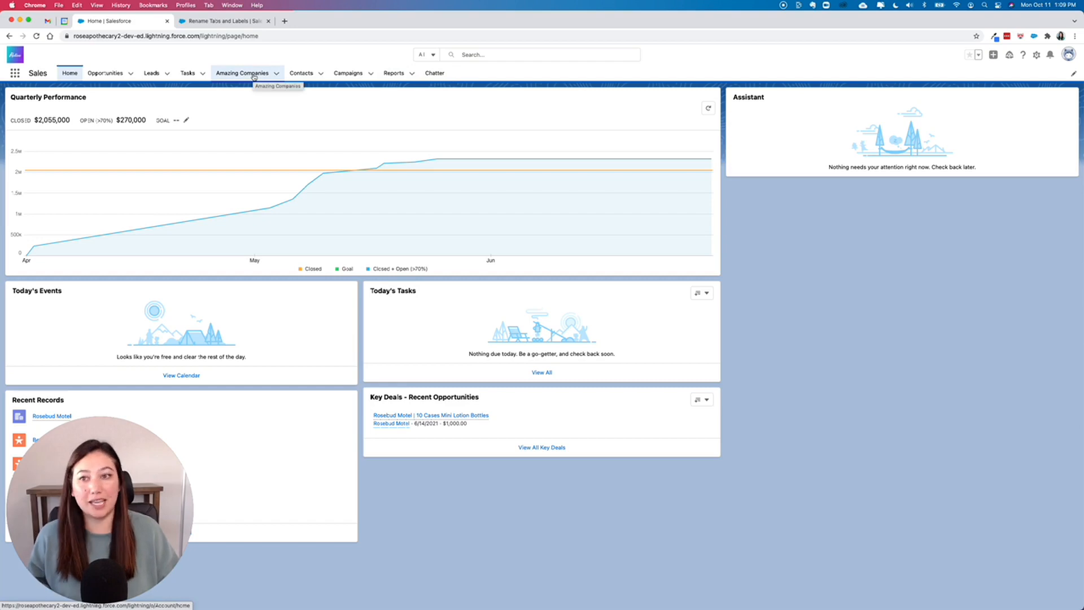
View the Amazing Companies tab in the Sales nav bar, then return to Setup.
left_click(243, 72)
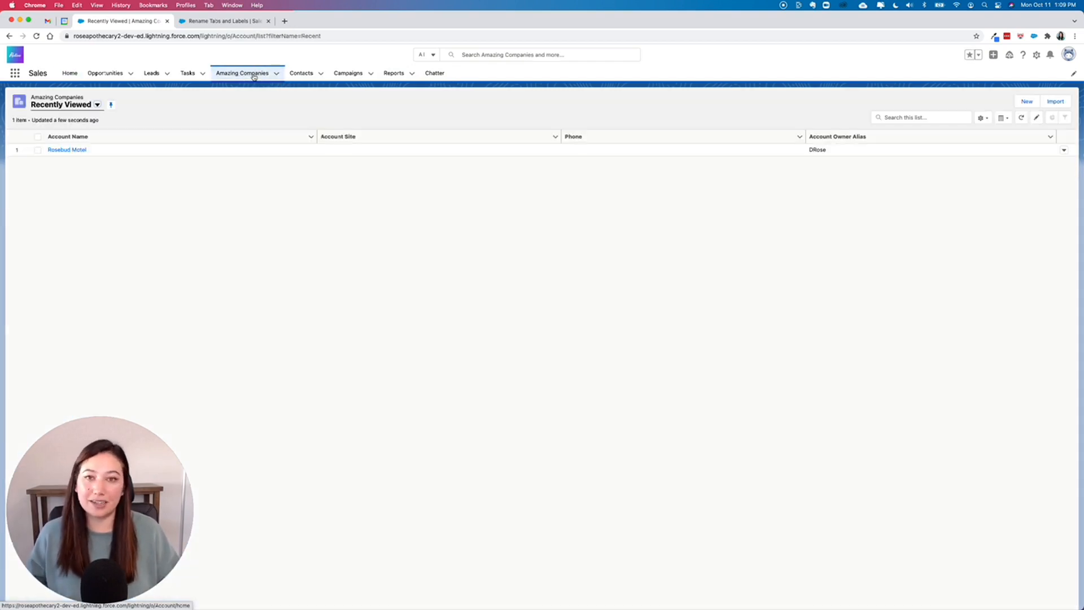
left_click(222, 20)
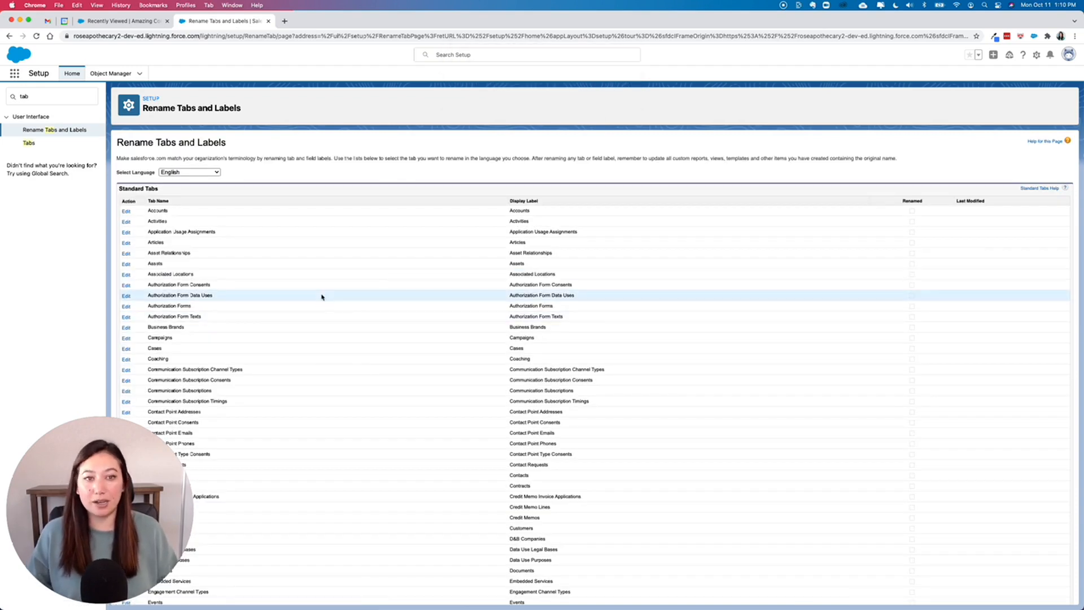
mouse_move(130, 137)
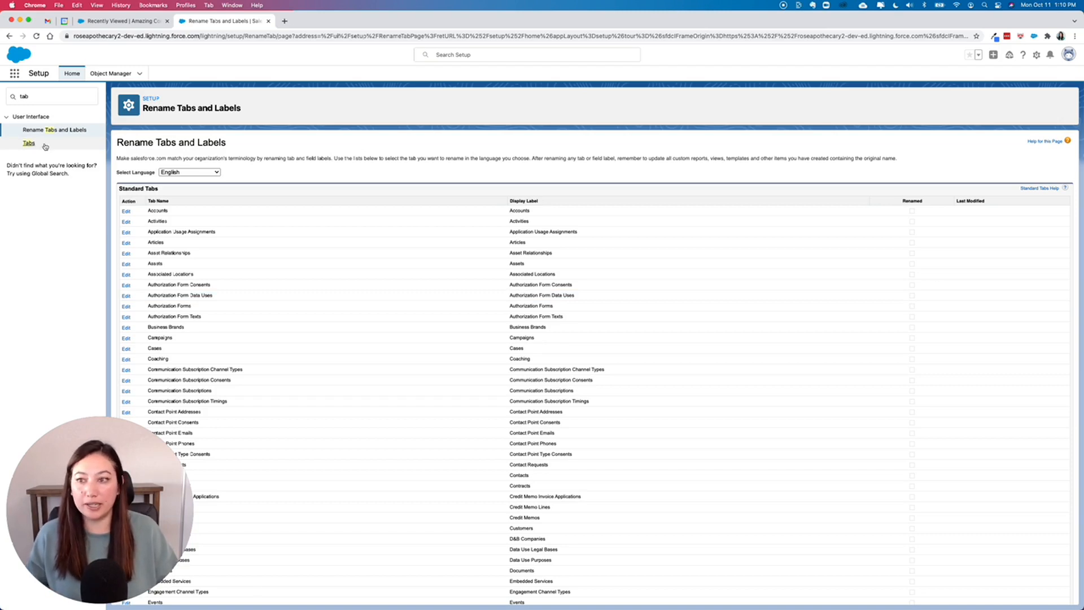
Go to the Tabs page under User Interface in Setup.
left_click(29, 144)
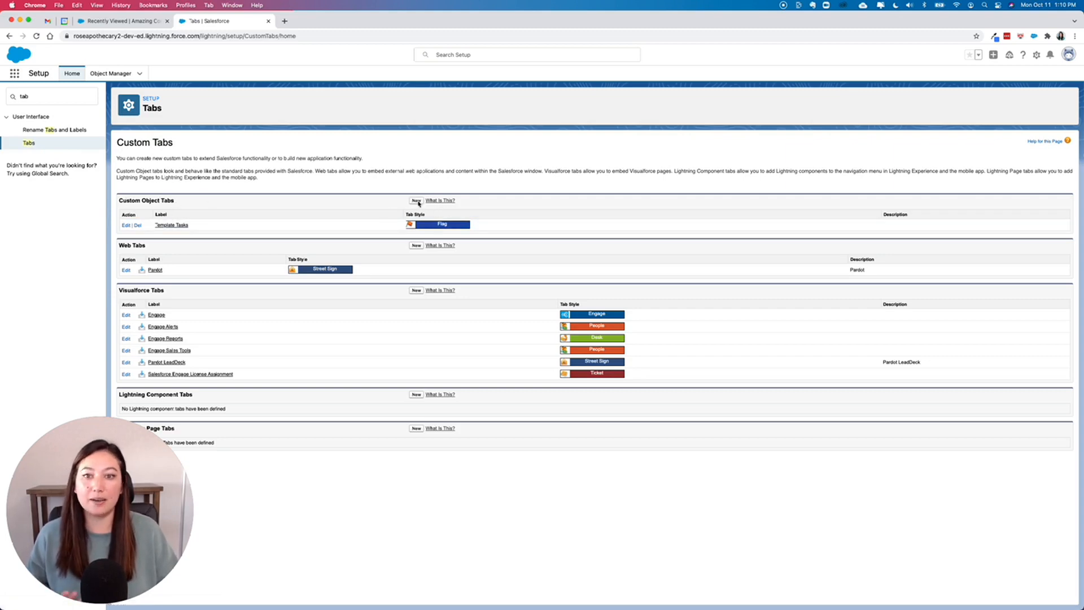
Create a new custom object tab for Dogs with a Star style, default visibility, added to apps.
left_click(416, 201)
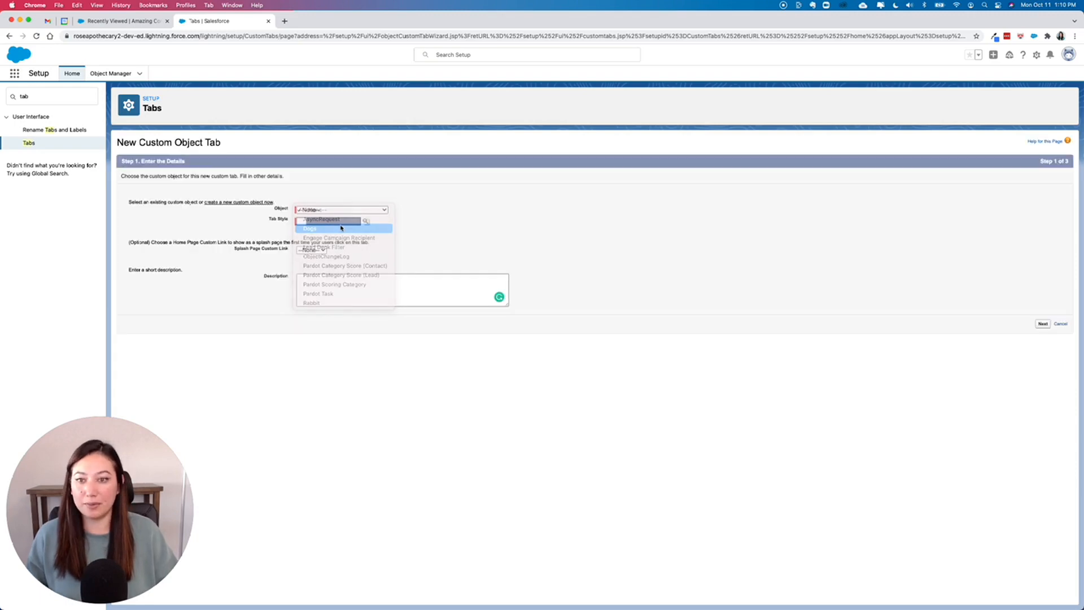
left_click(310, 228)
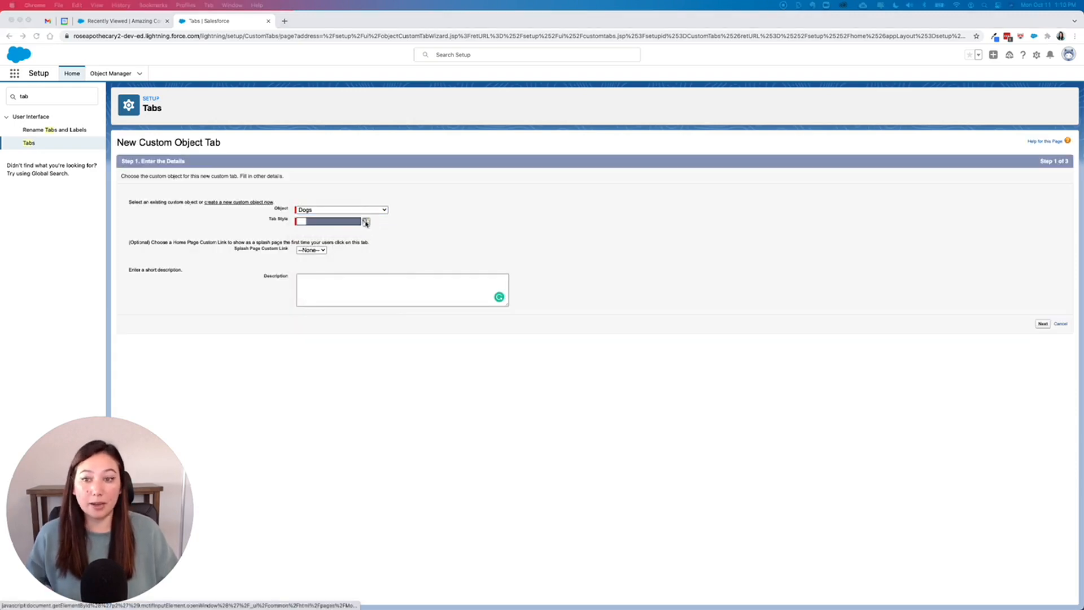
left_click(365, 221)
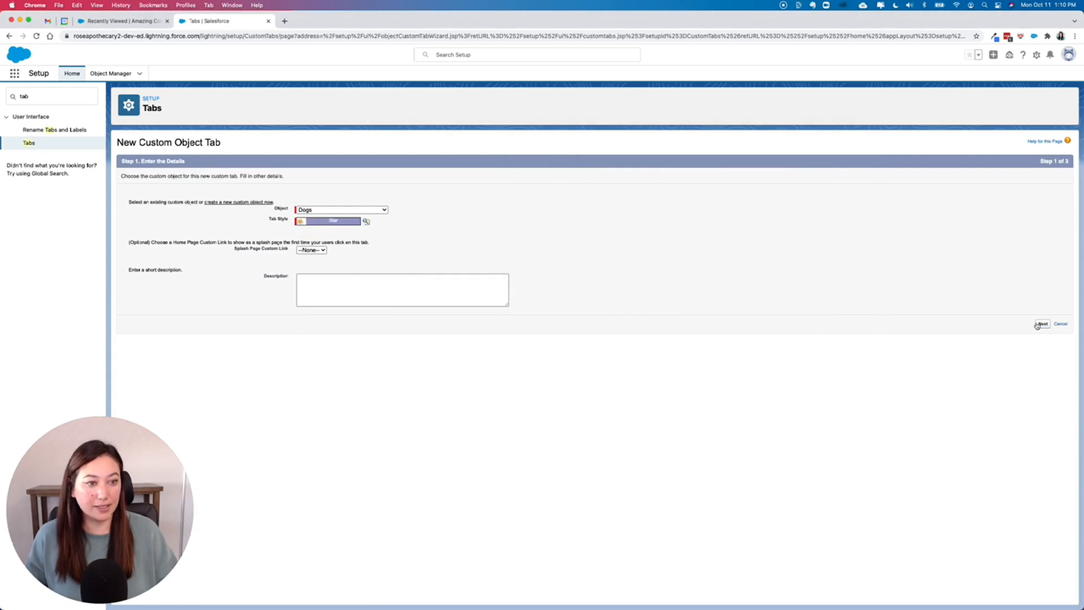
left_click(1042, 325)
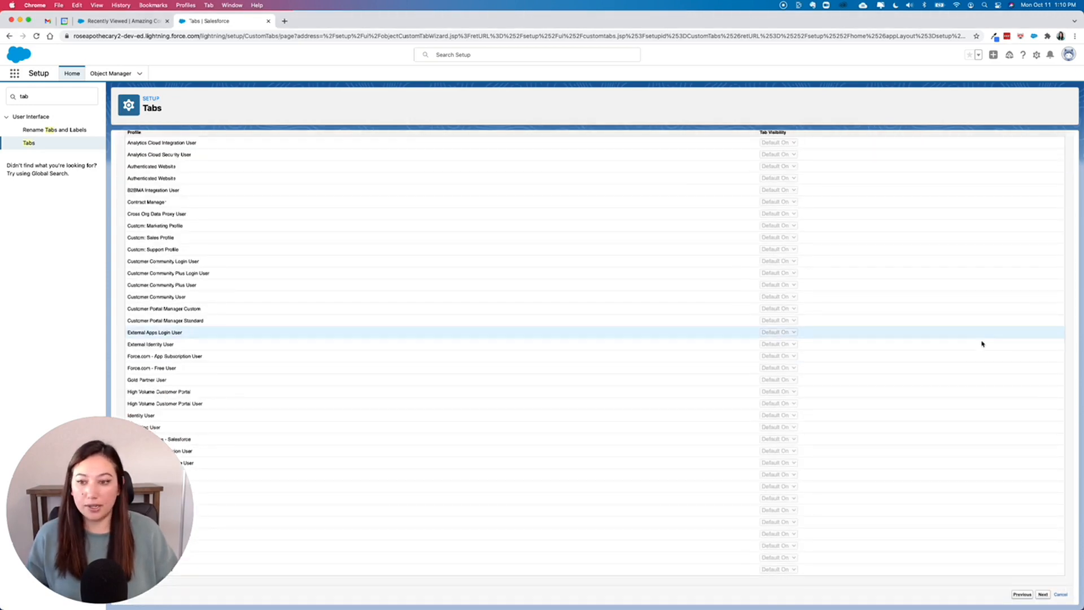
left_click(1042, 595)
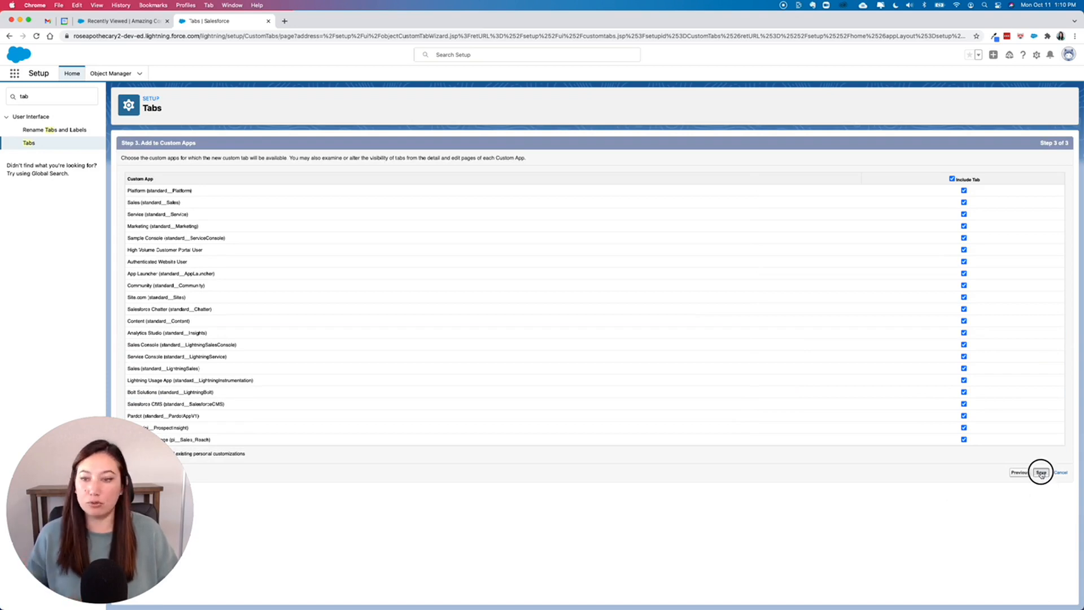
left_click(1040, 472)
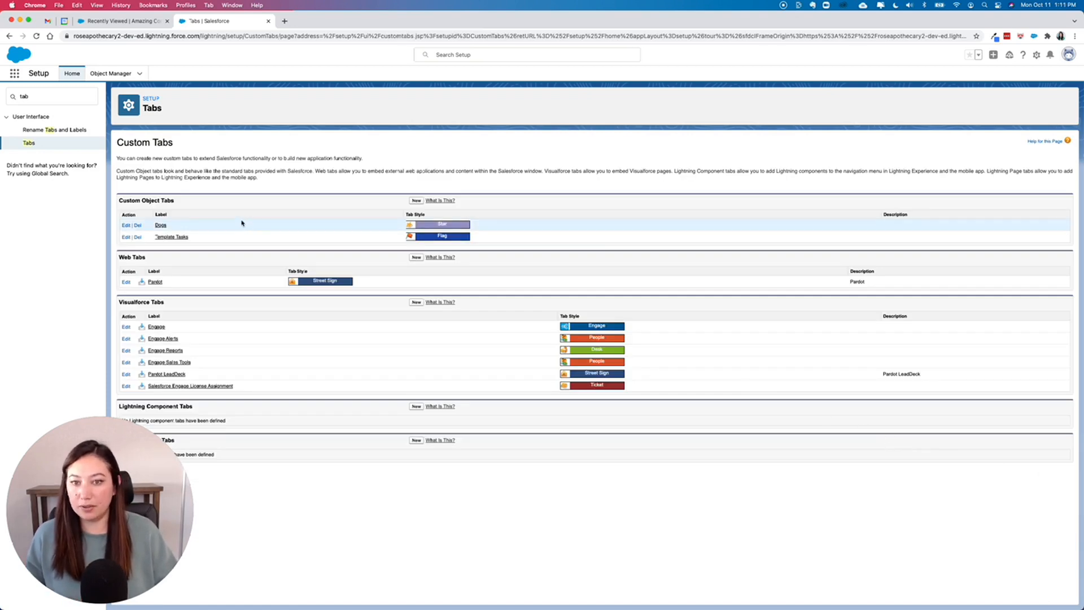
Reload the Sales app so the new Dogs tab shows in its navigation bar.
left_click(124, 21)
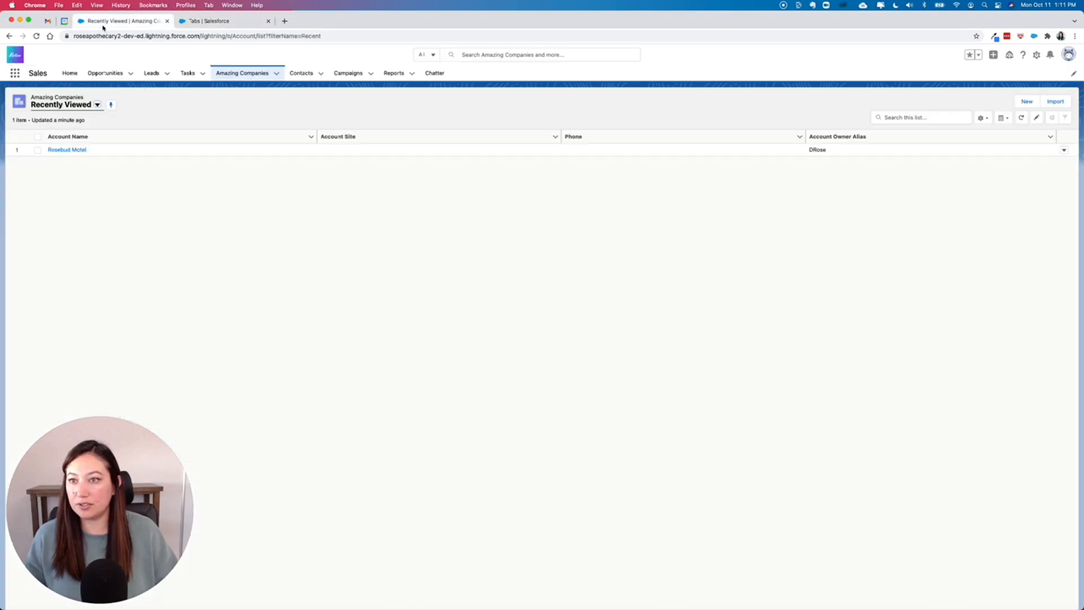
left_click(69, 72)
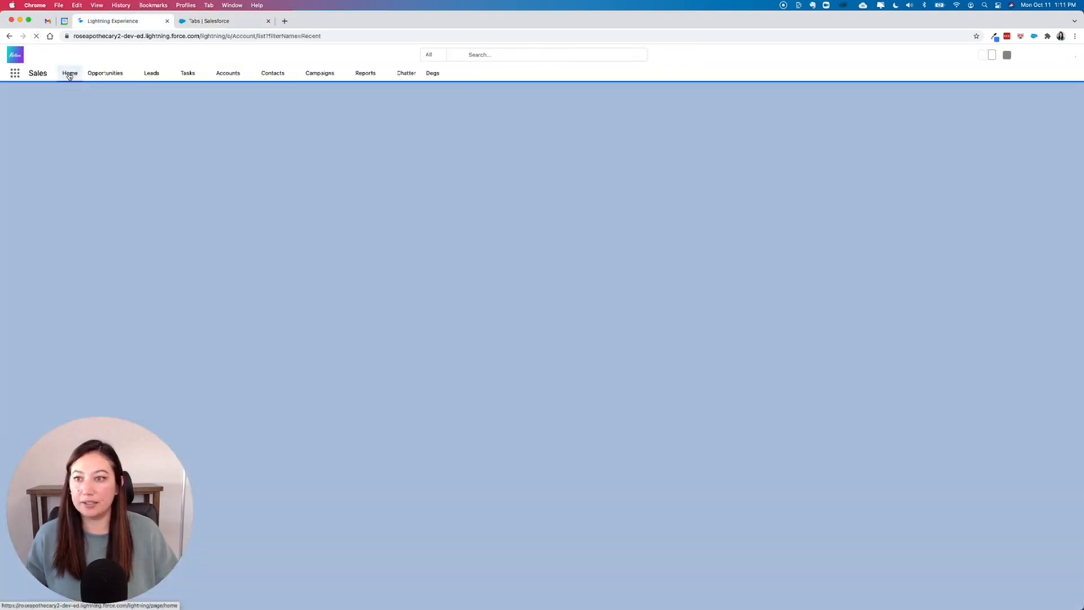
left_click(227, 73)
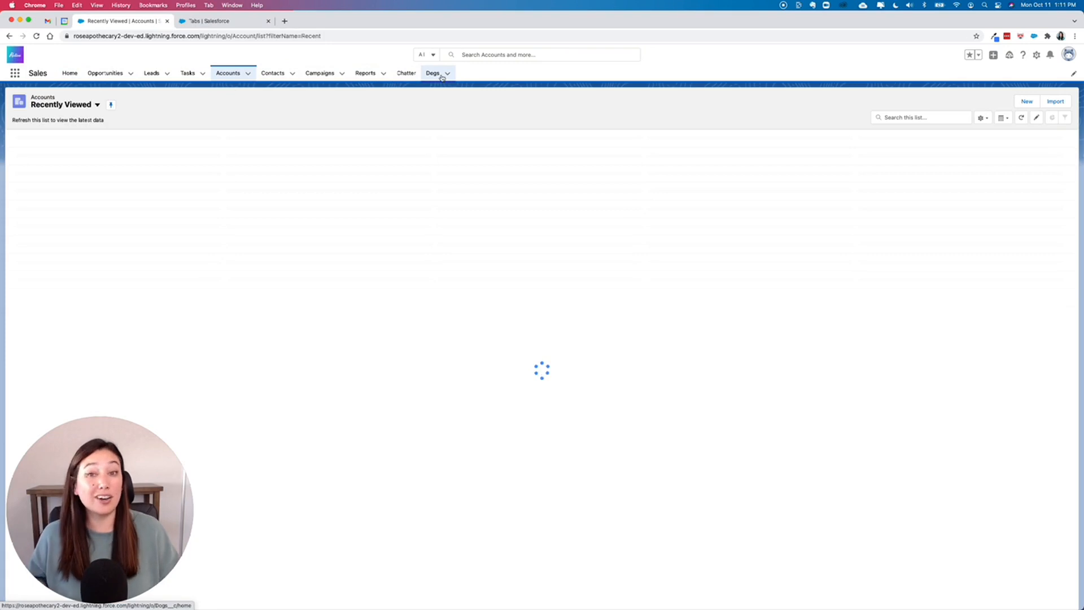